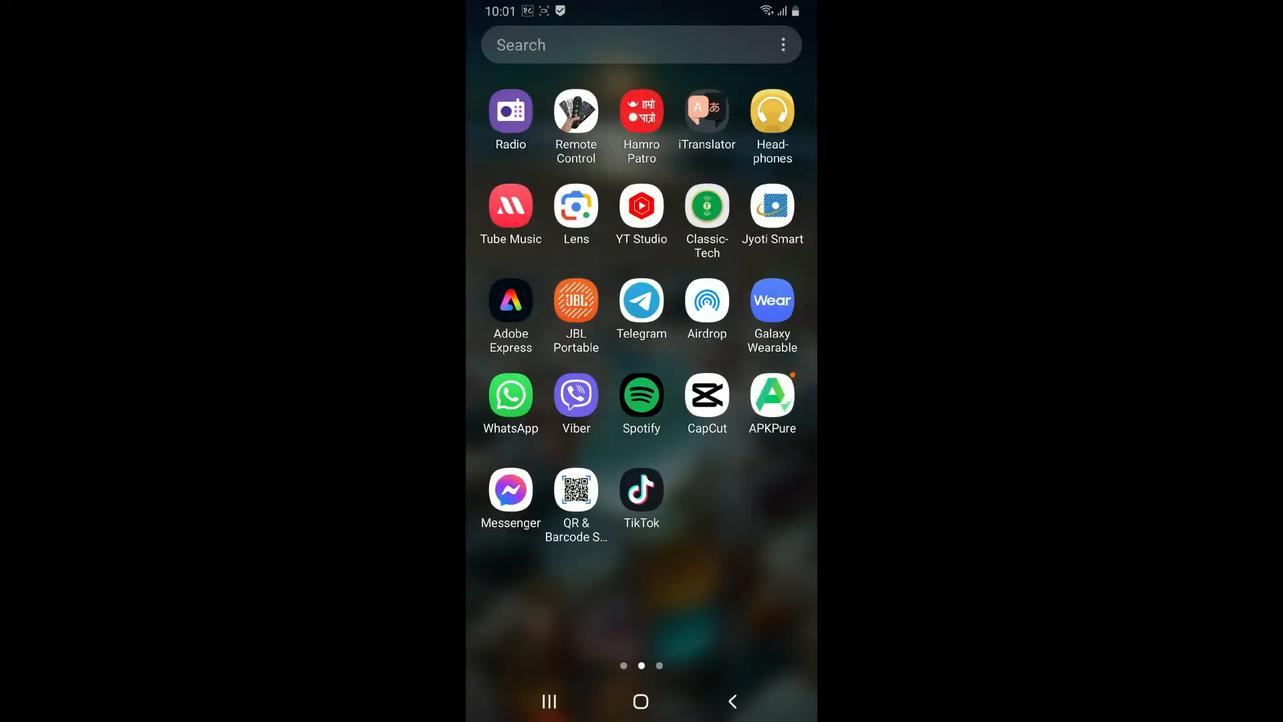
# - Swipe the app drawer to its third page listing ChatGPT, Discord and Walmart
pyautogui.hscroll(-3)
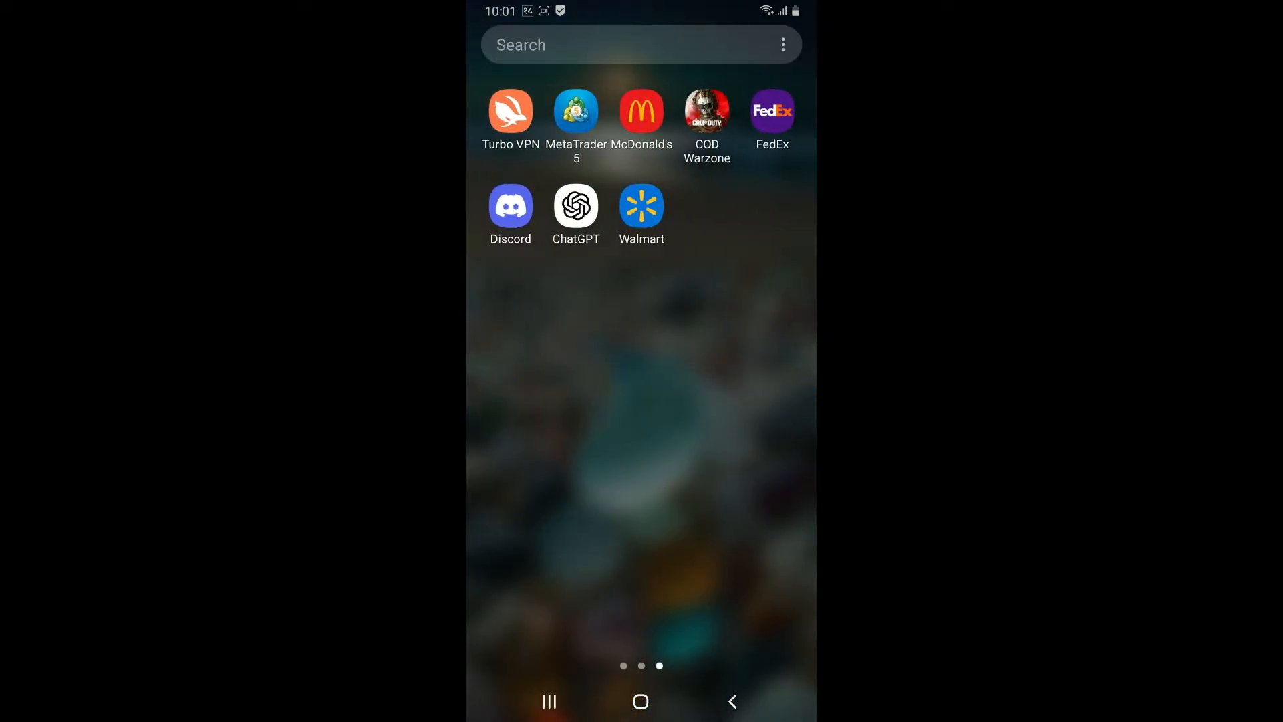
# - Launch Walmart from the app drawer to its Shop home page
pyautogui.click(641, 204)
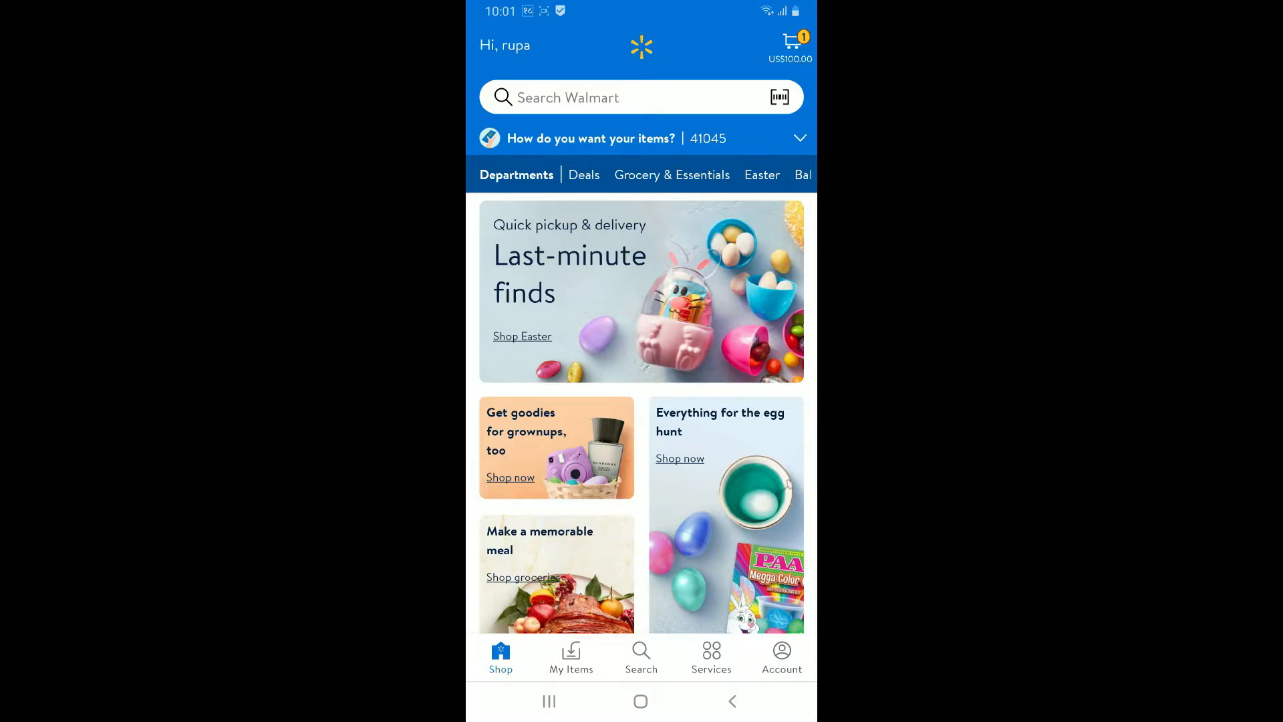
# - Go to the Account tab and scroll down to Other accounts and Sign Out
pyautogui.click(781, 657)
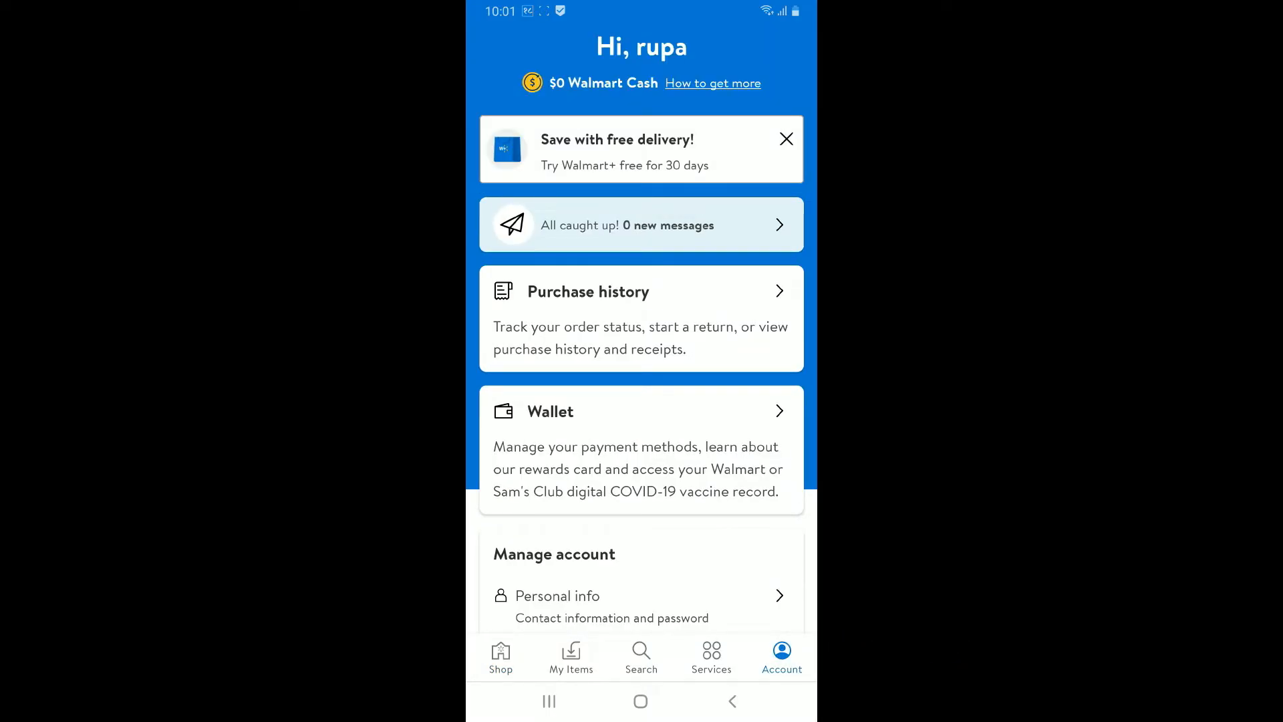
pyautogui.scroll(-3)
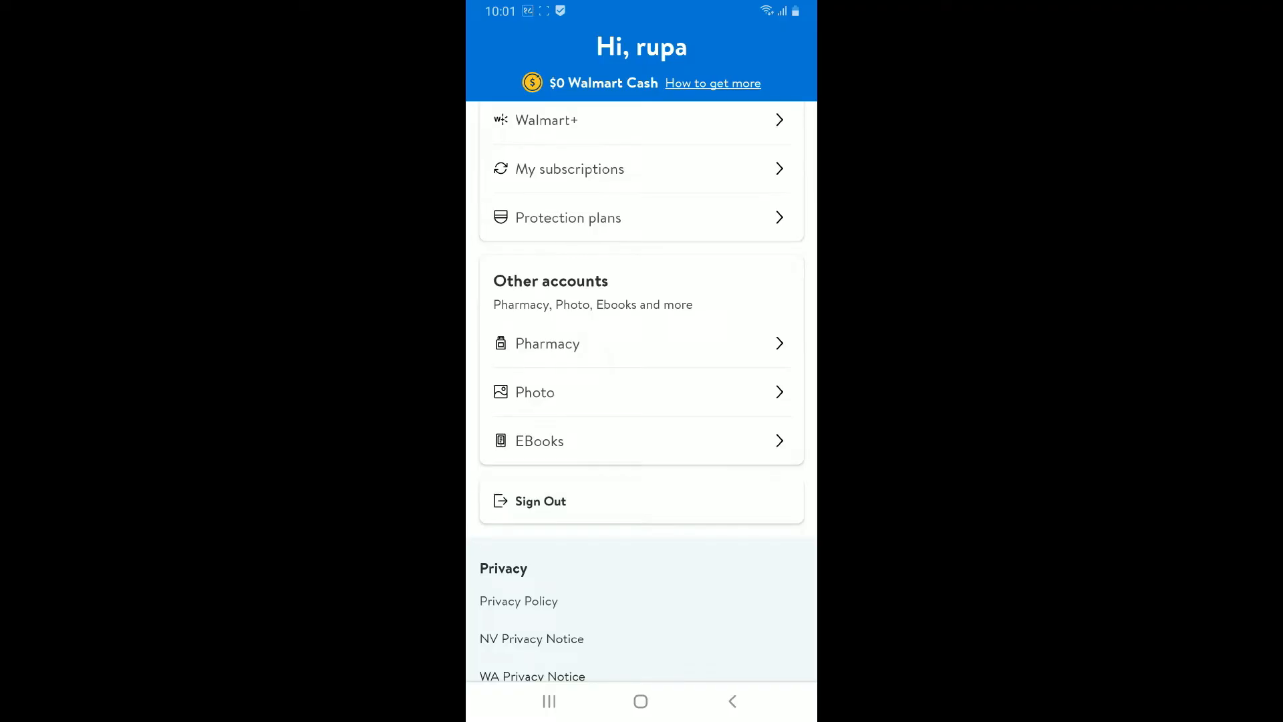
# - Sign out of Walmart and dismiss the 'Logged out successfully' message
pyautogui.click(540, 501)
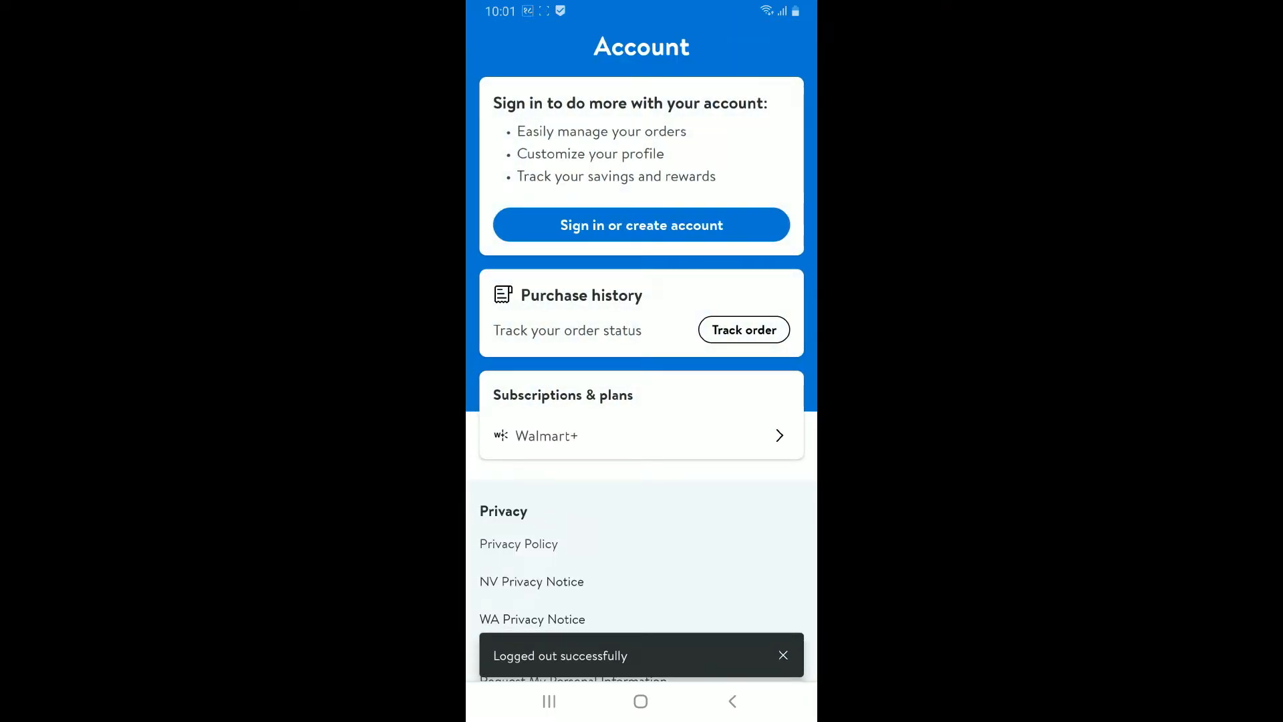
pyautogui.click(782, 655)
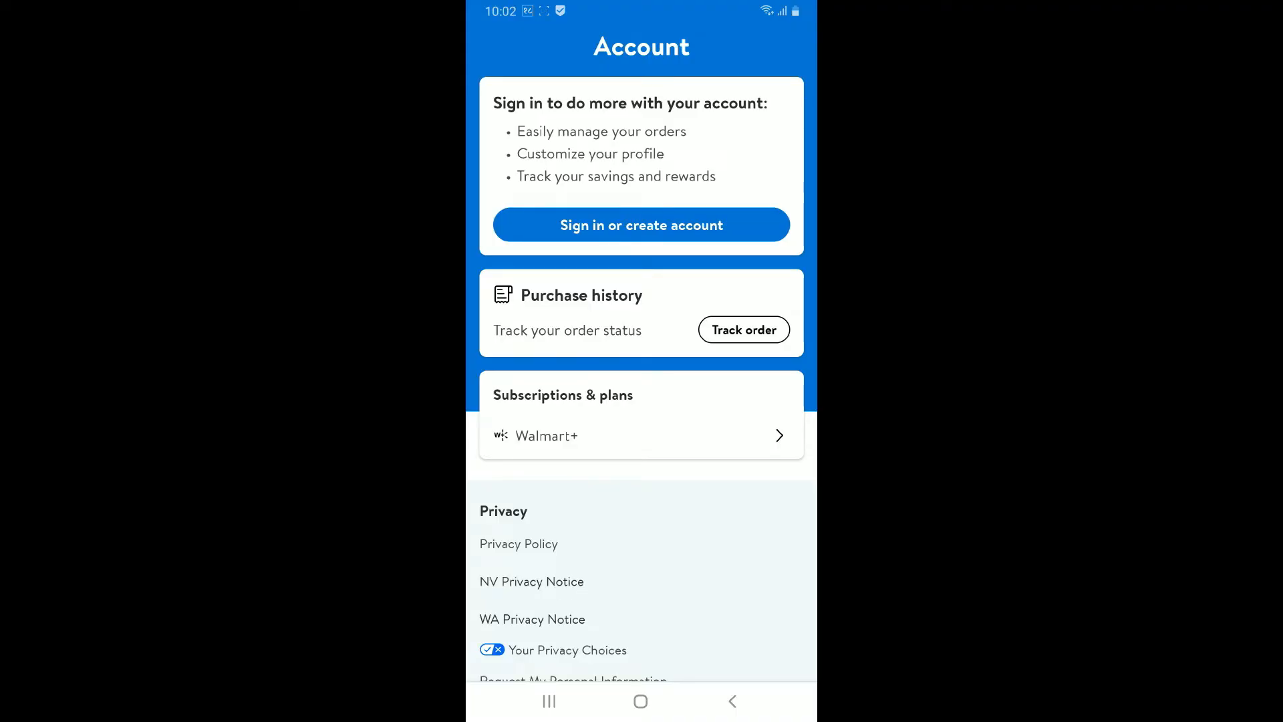
# - Start 'Sign in or create account' and submit the email to reach code verification
pyautogui.click(640, 226)
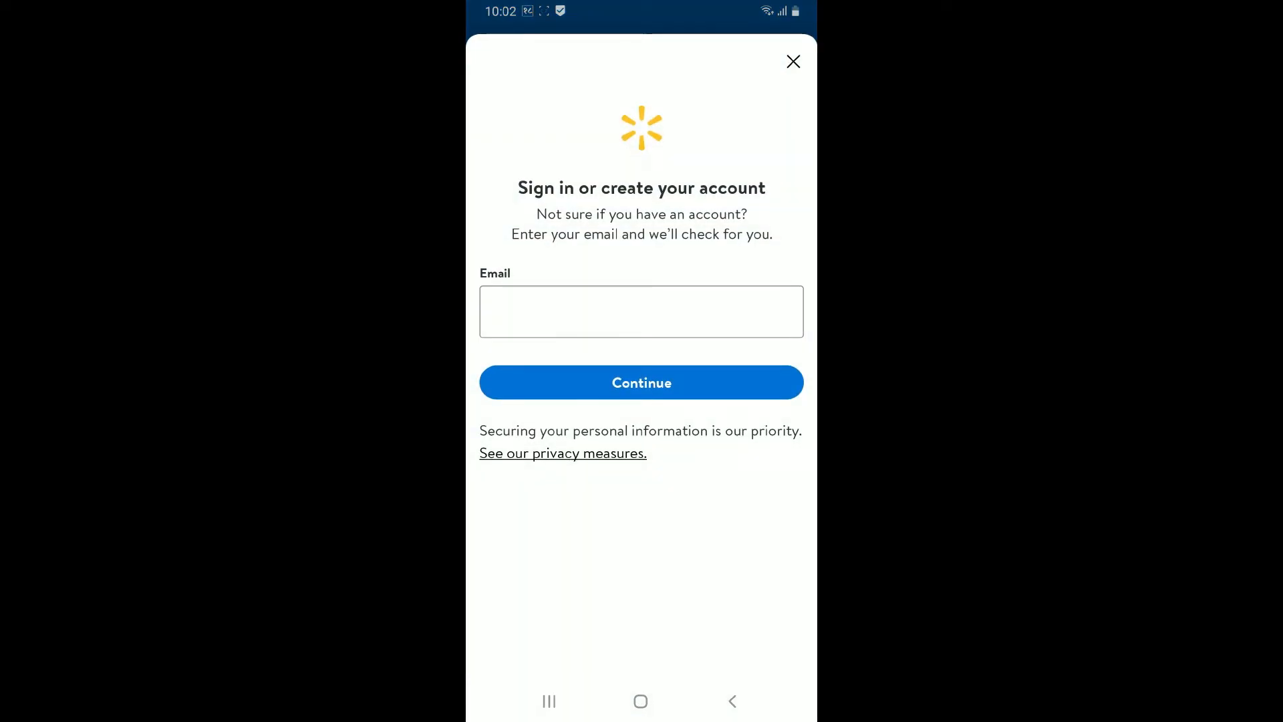
pyautogui.click(641, 382)
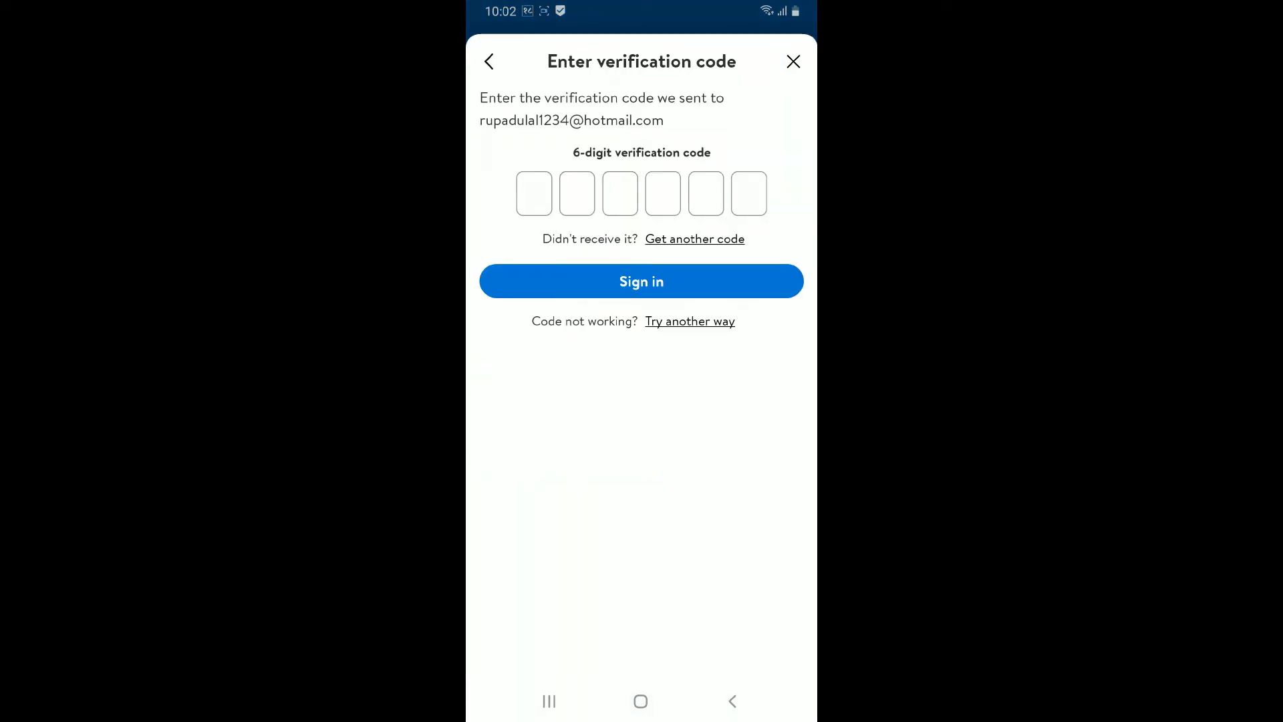